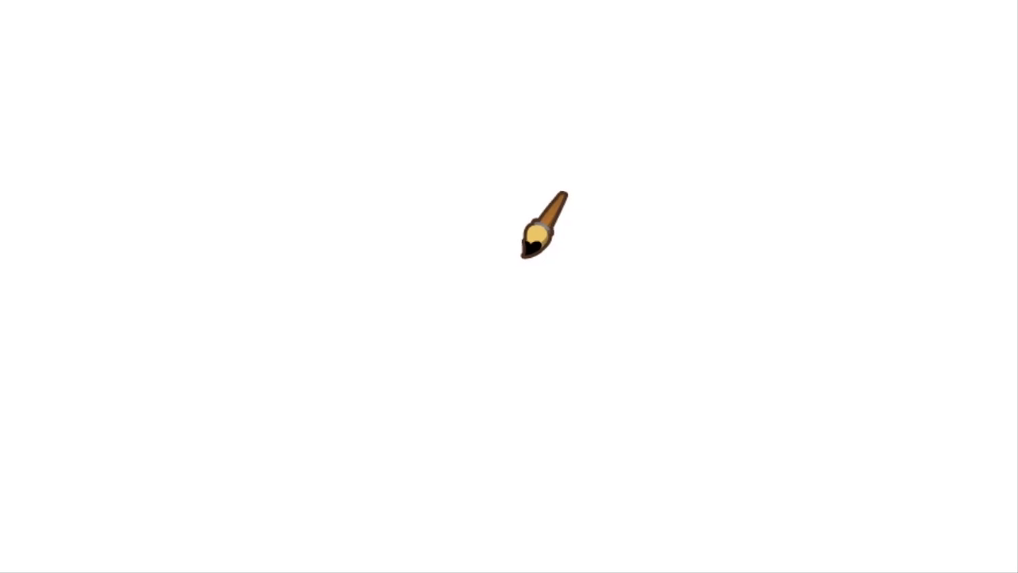
- Freehand draw the character's pointed head outline and scribbled face strokes in black
{"action": "left_click_drag", "start_coordinate": [538, 236], "coordinate": [570, 326]}
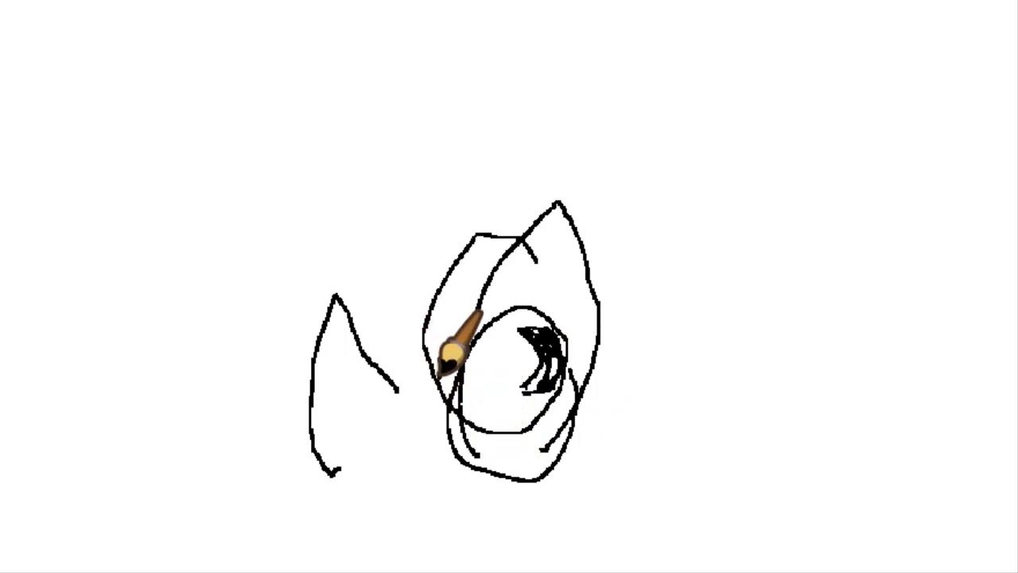
{"action": "left_click_drag", "start_coordinate": [453, 358], "coordinate": [490, 398]}
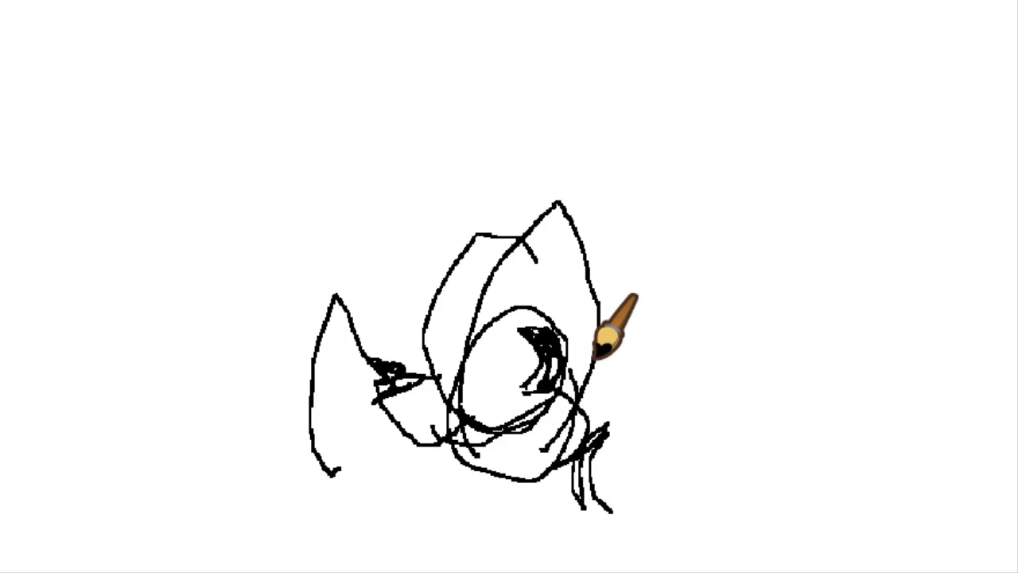
{"action": "mouse_move", "coordinate": [342, 335]}
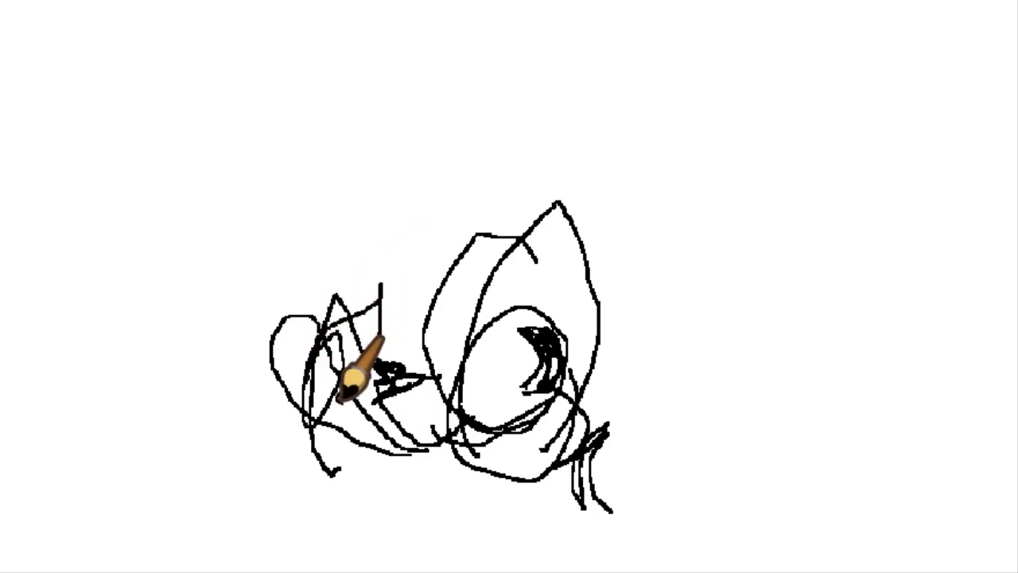
- Add extra face scribbles, lines under the face and a zigzag fringe along the character's bottom
{"action": "left_click_drag", "start_coordinate": [358, 366], "coordinate": [541, 422]}
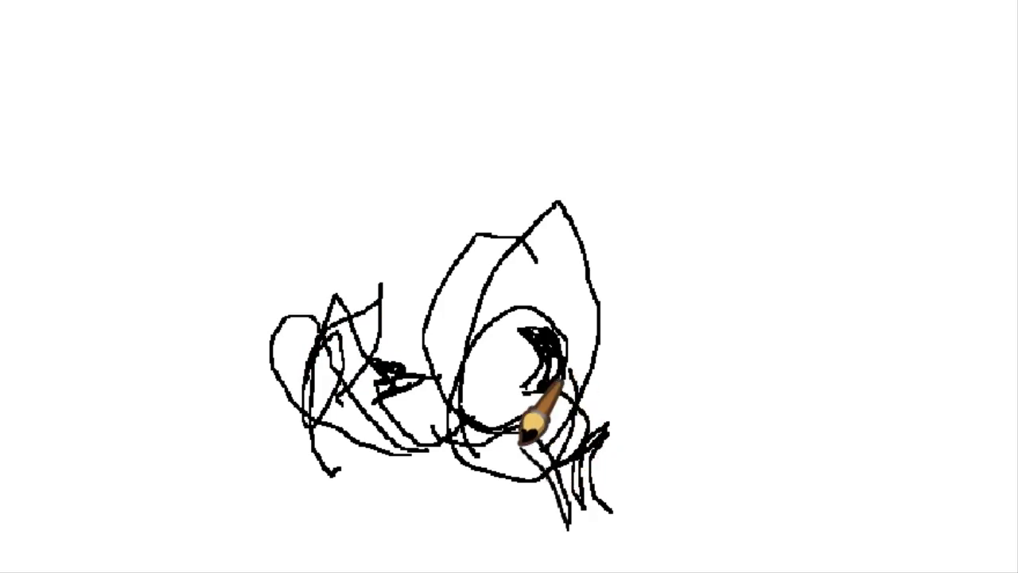
{"action": "left_click_drag", "start_coordinate": [541, 421], "coordinate": [374, 493]}
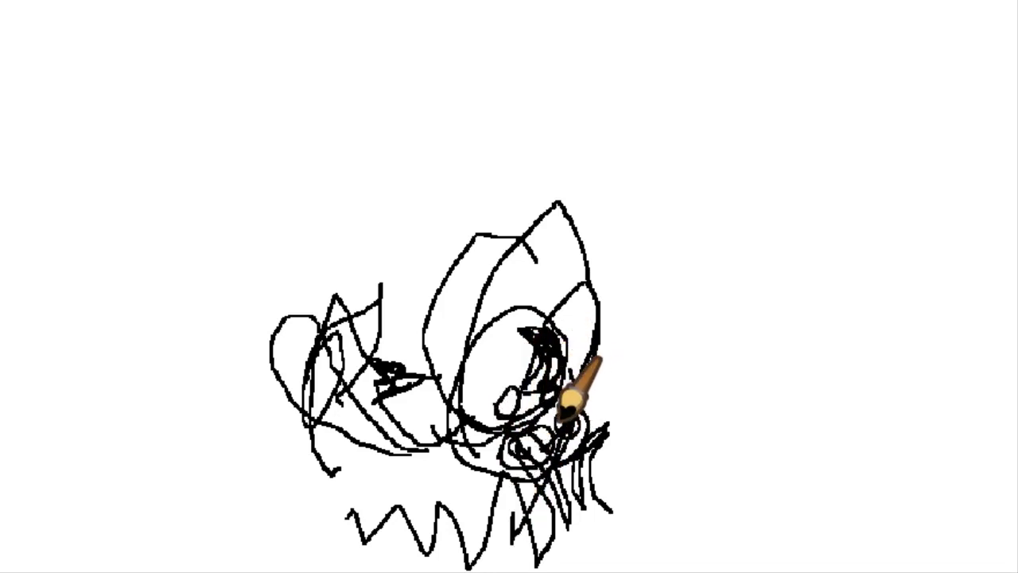
{"action": "left_click_drag", "start_coordinate": [573, 389], "coordinate": [398, 366]}
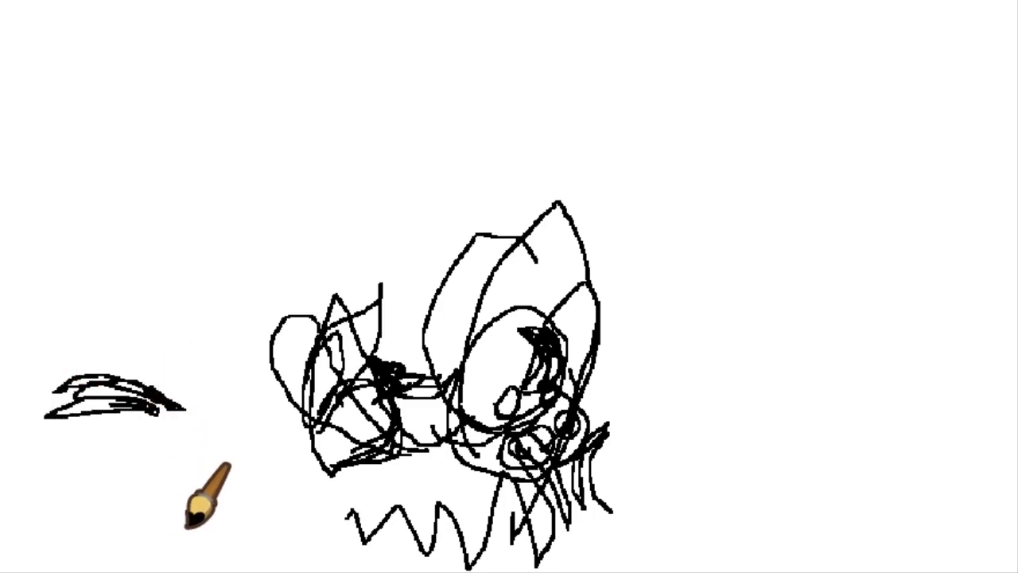
{"action": "mouse_move", "coordinate": [350, 517]}
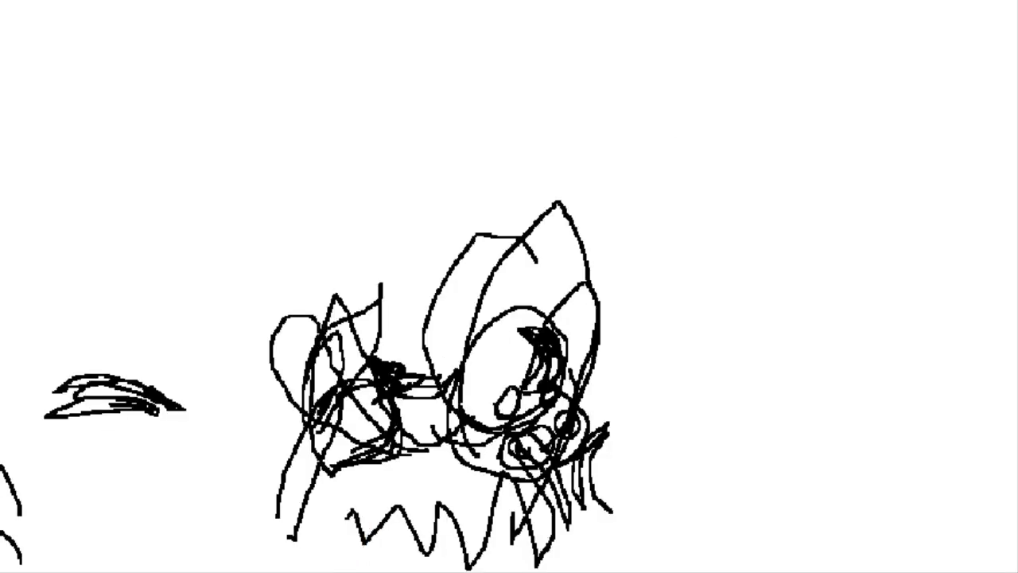
{"action": "mouse_move", "coordinate": [732, 131]}
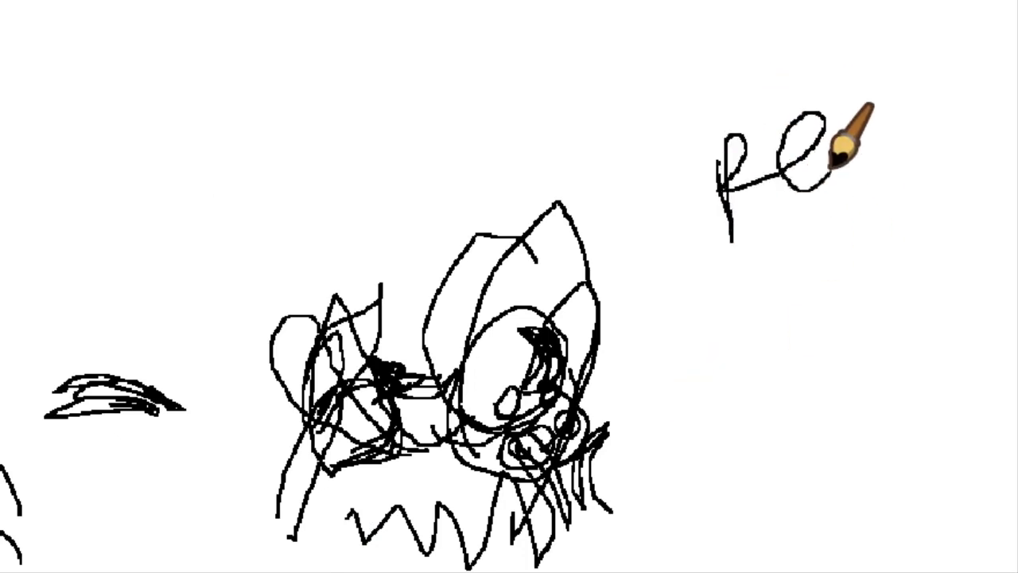
- Write letters at the top right of the canvas beside the doodle
{"action": "left_click_drag", "start_coordinate": [836, 151], "coordinate": [994, 95]}
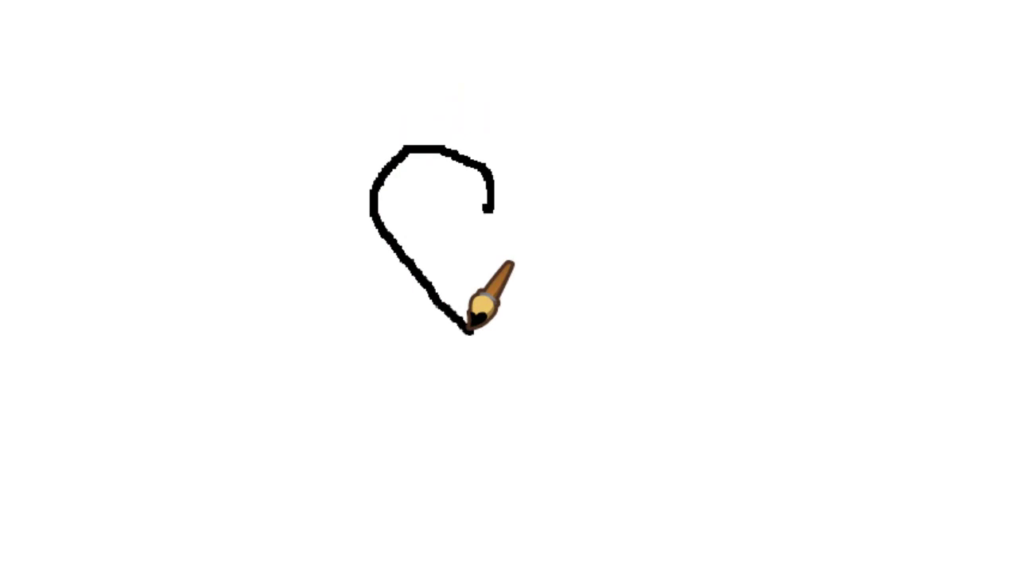
- Continue the heart outline across its right side
{"action": "left_click_drag", "start_coordinate": [477, 318], "coordinate": [629, 278]}
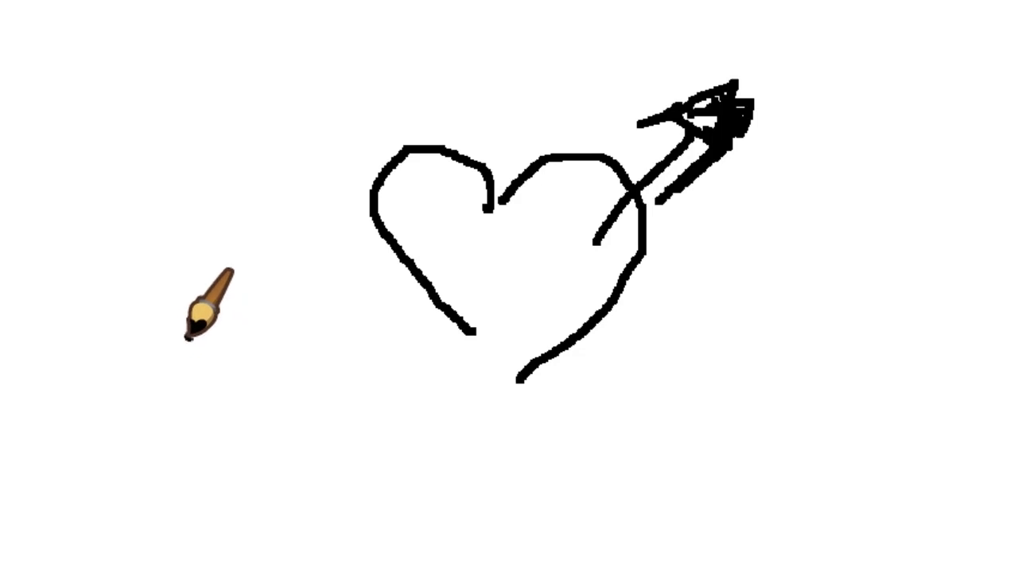
{"action": "mouse_move", "coordinate": [151, 369]}
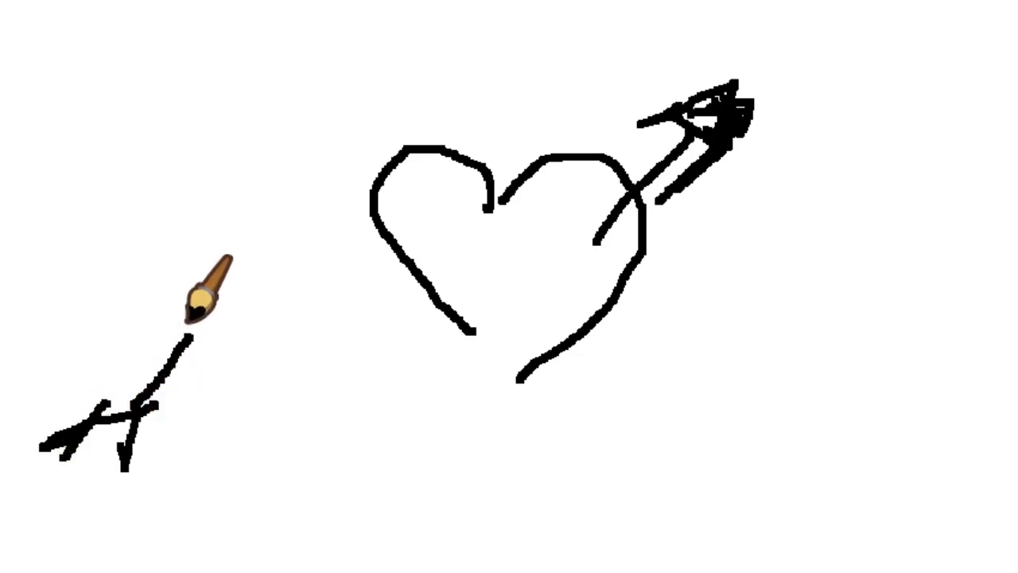
{"action": "mouse_move", "coordinate": [247, 286]}
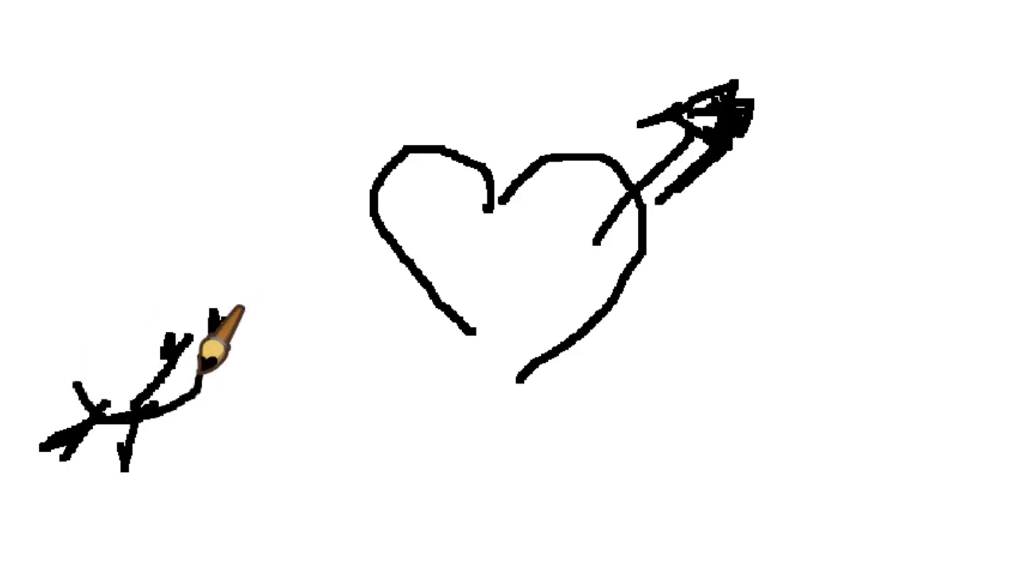
{"action": "mouse_move", "coordinate": [342, 311]}
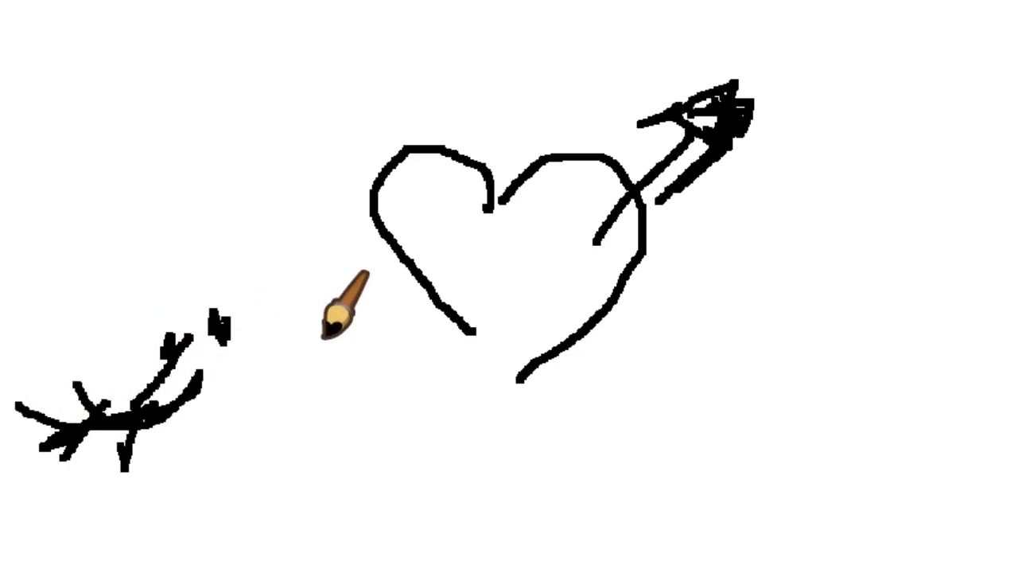
{"action": "mouse_move", "coordinate": [83, 198]}
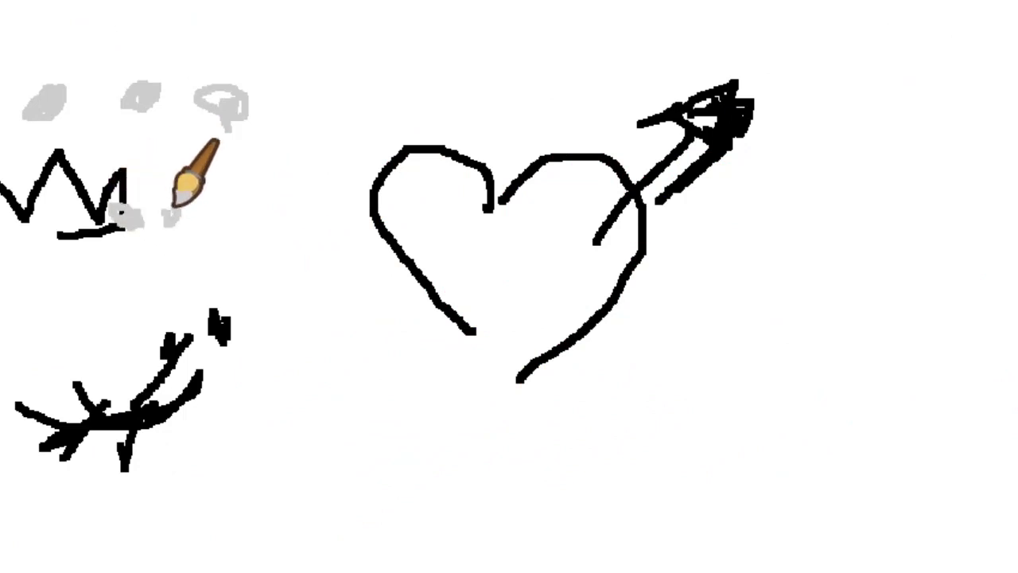
{"action": "mouse_move", "coordinate": [465, 319]}
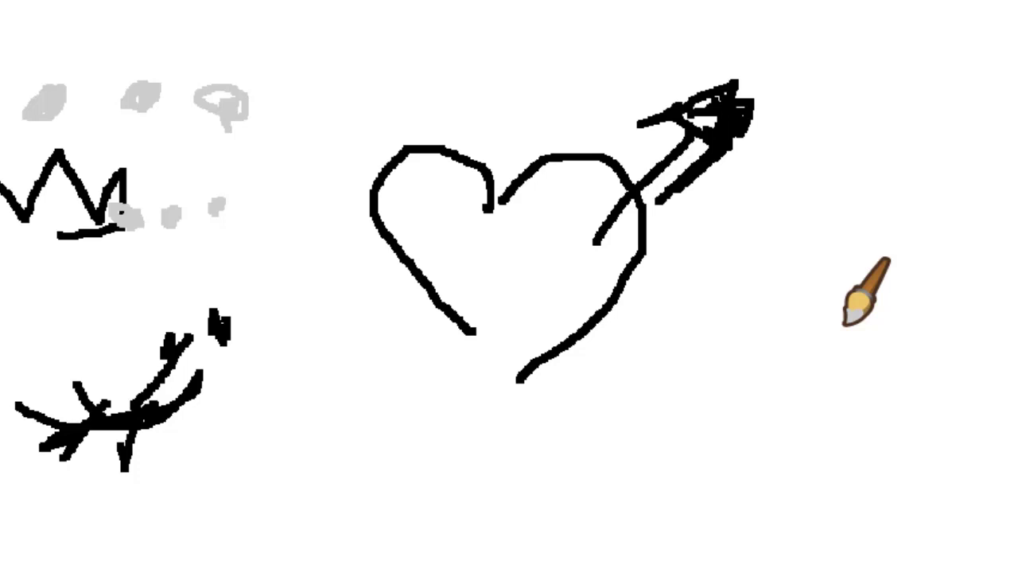
{"action": "mouse_move", "coordinate": [666, 390]}
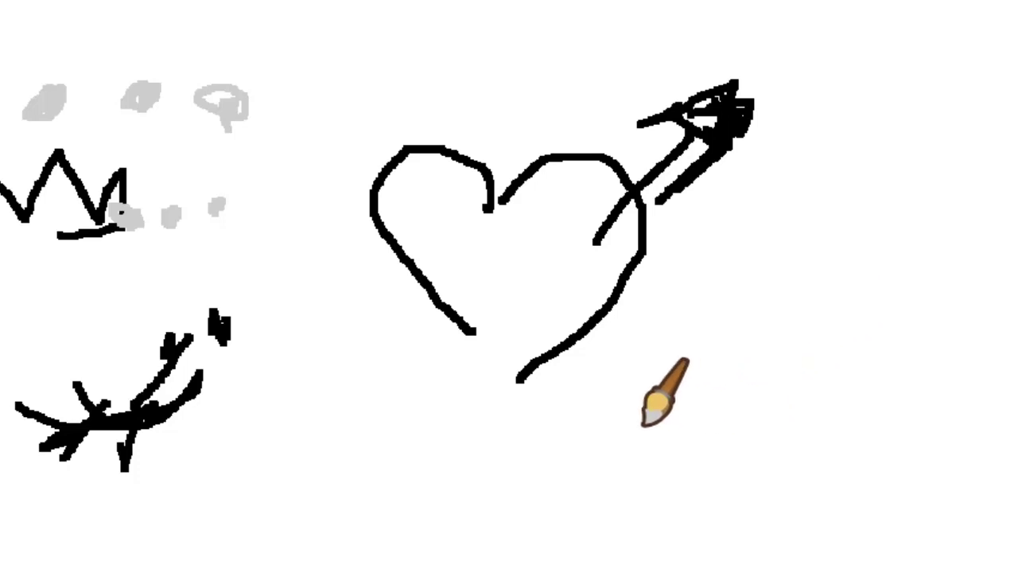
- Draw a new twig-like stroke below the heart
{"action": "left_click_drag", "start_coordinate": [665, 395], "coordinate": [560, 334]}
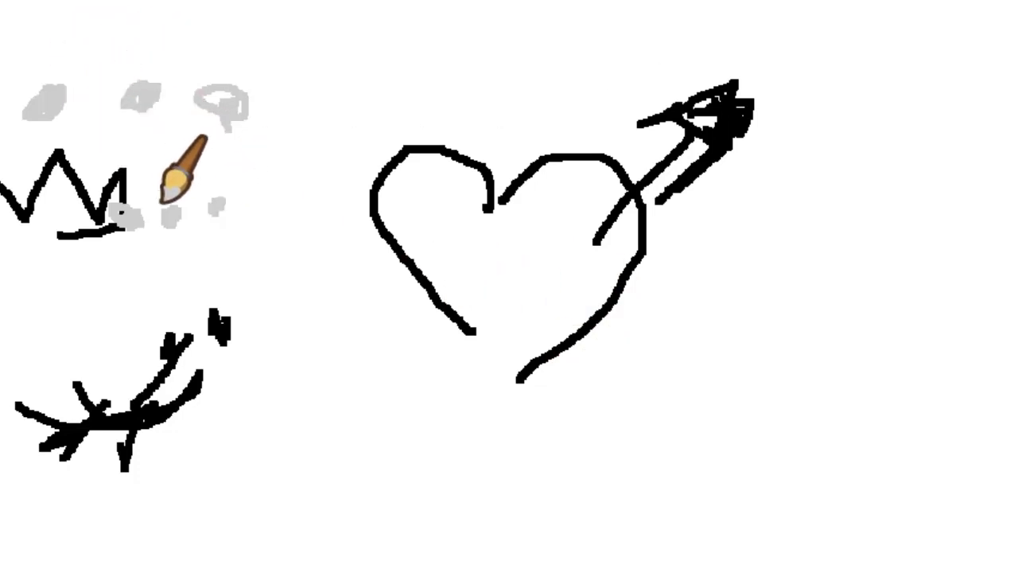
{"action": "mouse_move", "coordinate": [210, 382]}
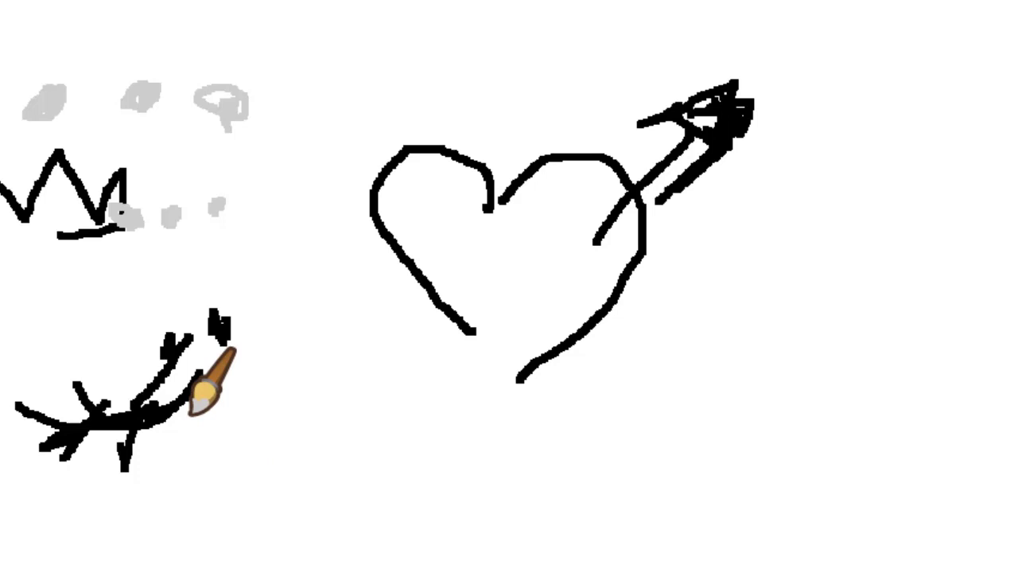
{"action": "mouse_move", "coordinate": [286, 286]}
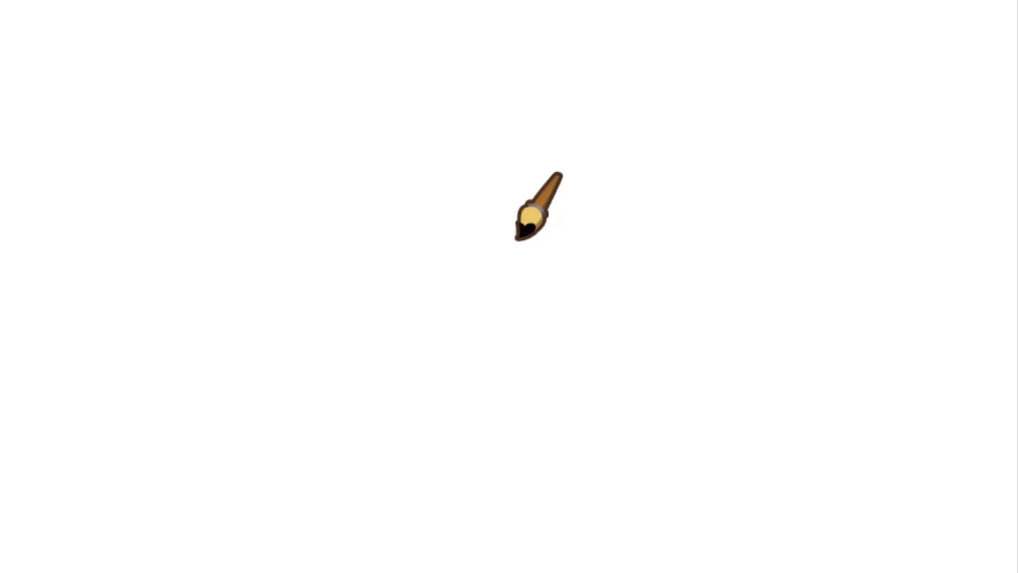
{"action": "mouse_move", "coordinate": [570, 140]}
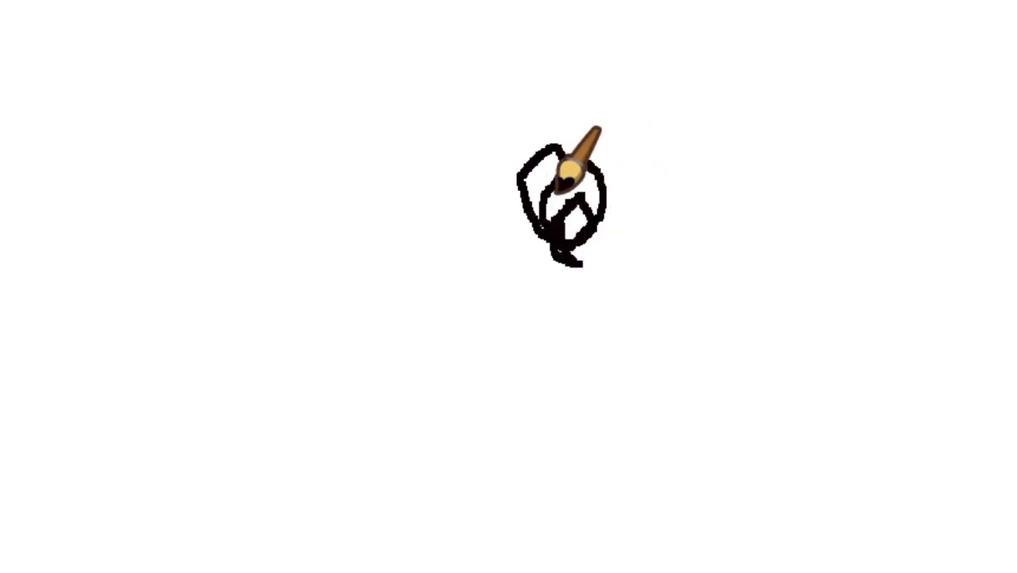
- Draw the new character's looped eye and spiky hair strands above the head
{"action": "left_click_drag", "start_coordinate": [570, 188], "coordinate": [303, 215]}
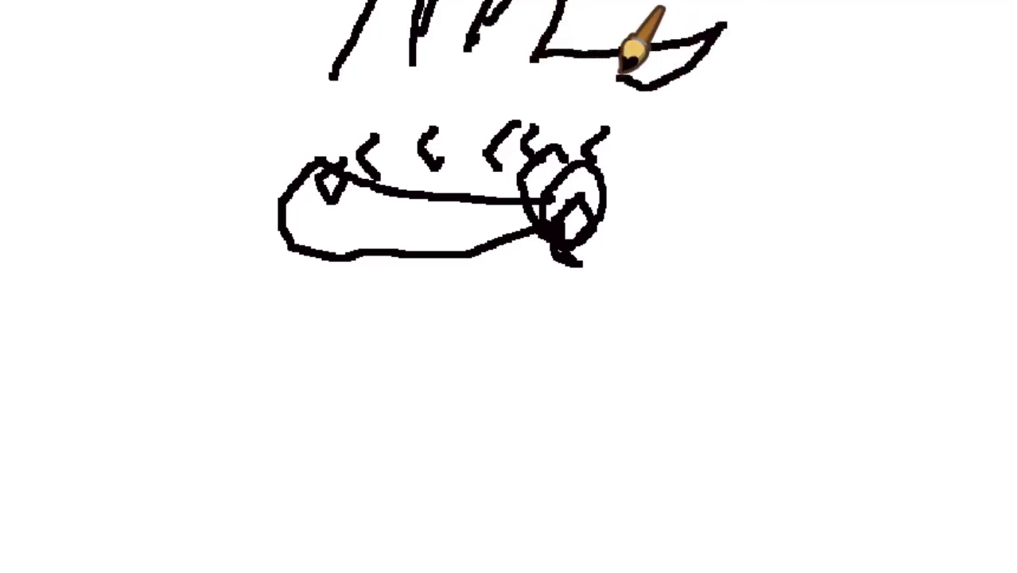
{"action": "left_click_drag", "start_coordinate": [644, 48], "coordinate": [732, 278]}
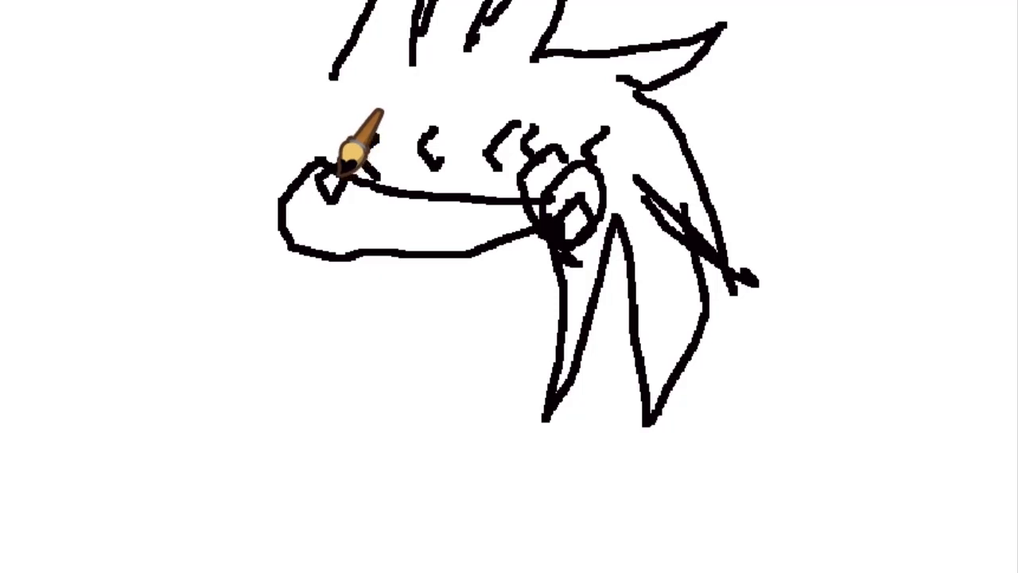
- Add long feather strokes flowing down from the head's left side
{"action": "left_click_drag", "start_coordinate": [353, 156], "coordinate": [92, 284]}
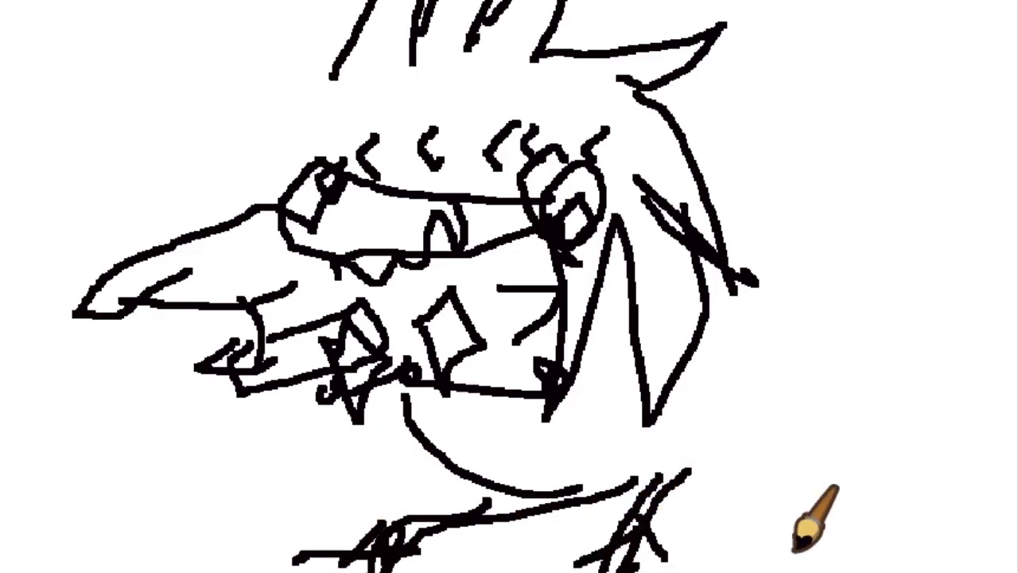
{"action": "mouse_move", "coordinate": [799, 358]}
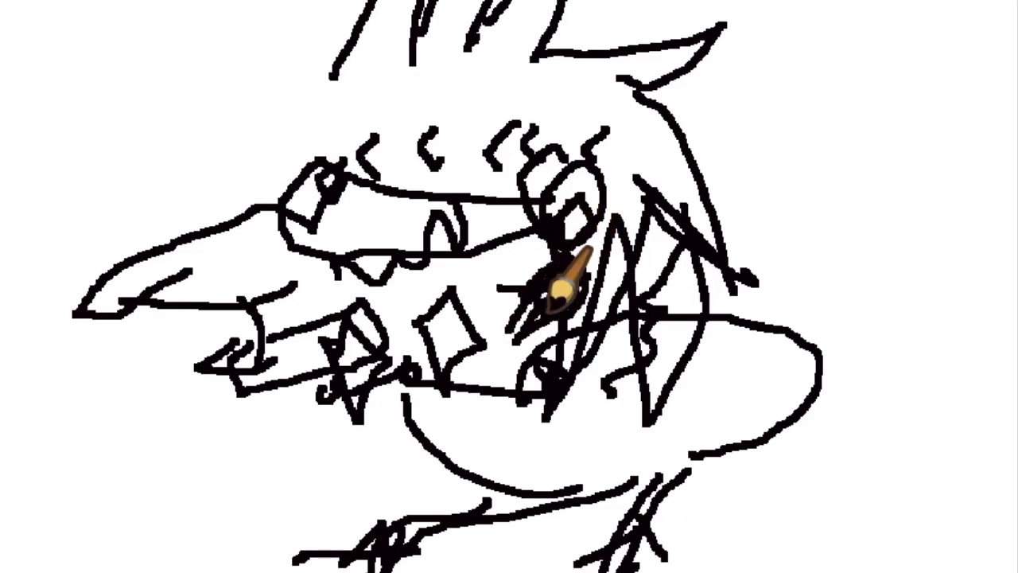
- Scribble dark shading down the neck and add strokes along the right side of the head
{"action": "left_click_drag", "start_coordinate": [565, 286], "coordinate": [501, 358]}
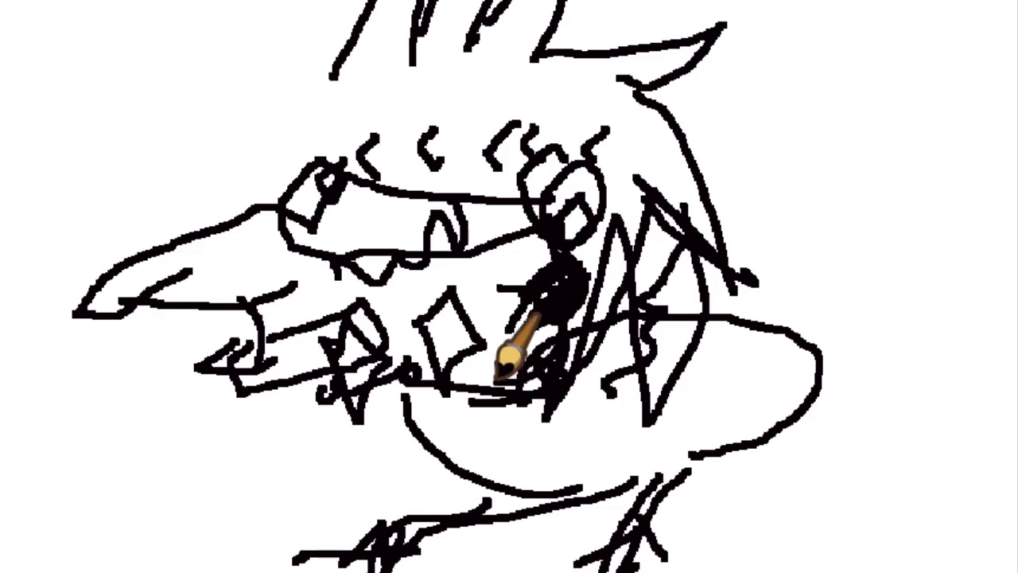
{"action": "left_click_drag", "start_coordinate": [509, 358], "coordinate": [620, 231]}
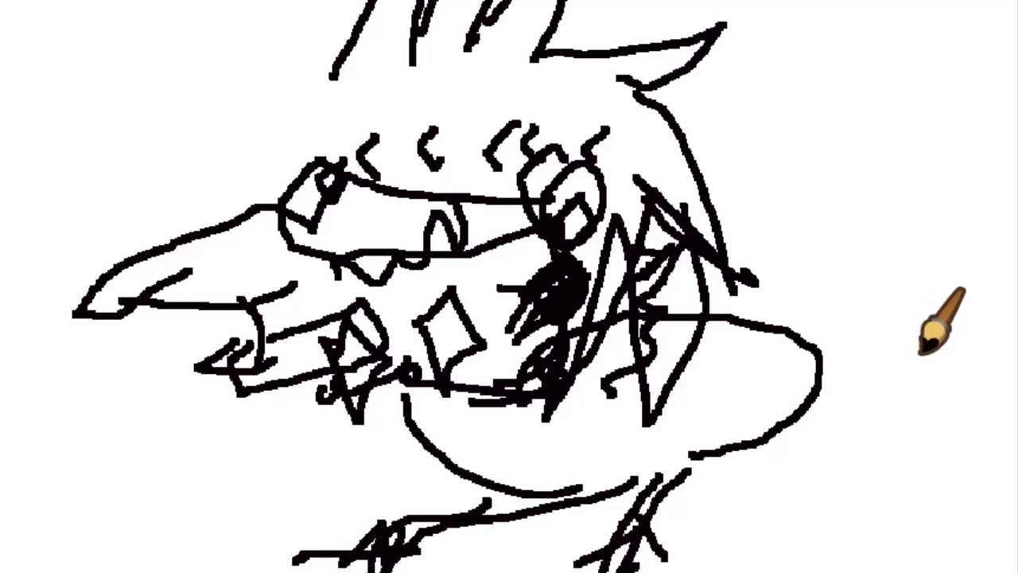
{"action": "mouse_move", "coordinate": [748, 198]}
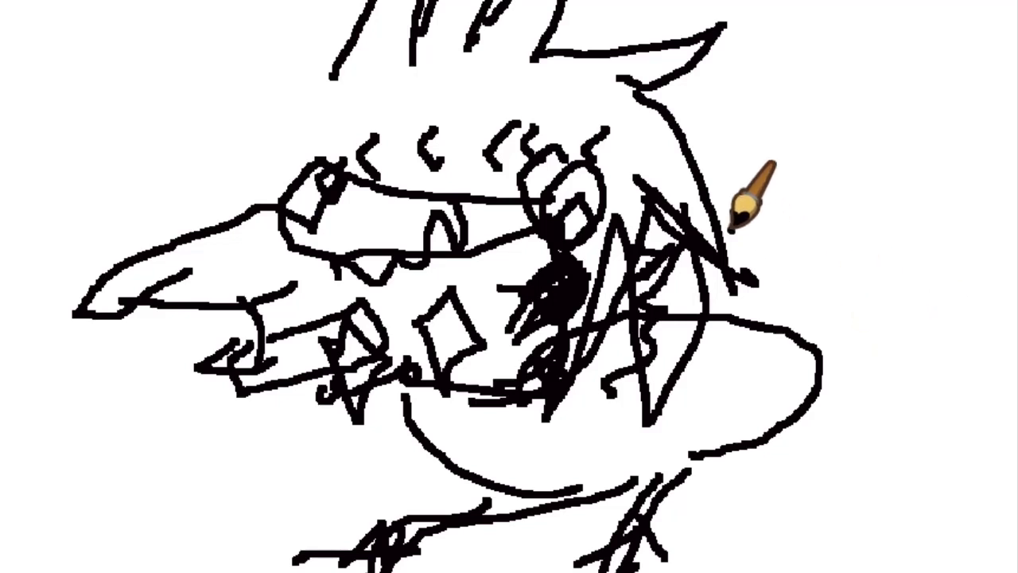
{"action": "left_click_drag", "start_coordinate": [748, 207], "coordinate": [828, 231]}
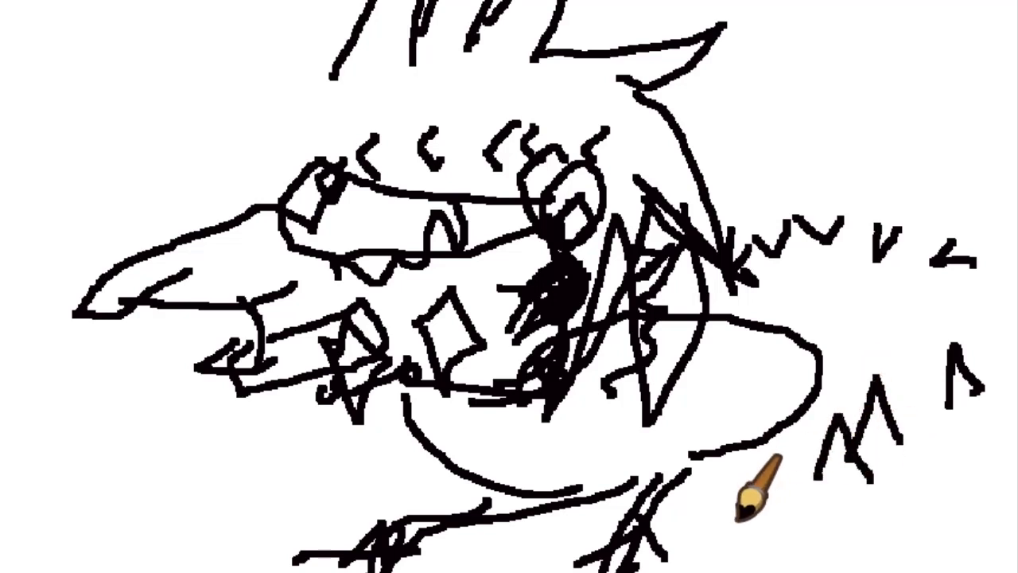
{"action": "mouse_move", "coordinate": [751, 449]}
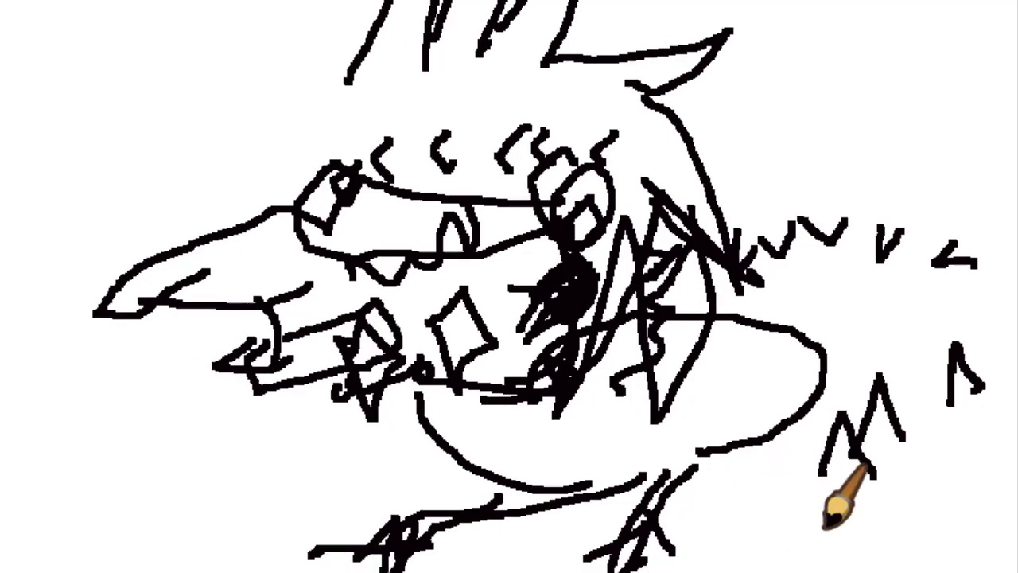
{"action": "mouse_move", "coordinate": [846, 506]}
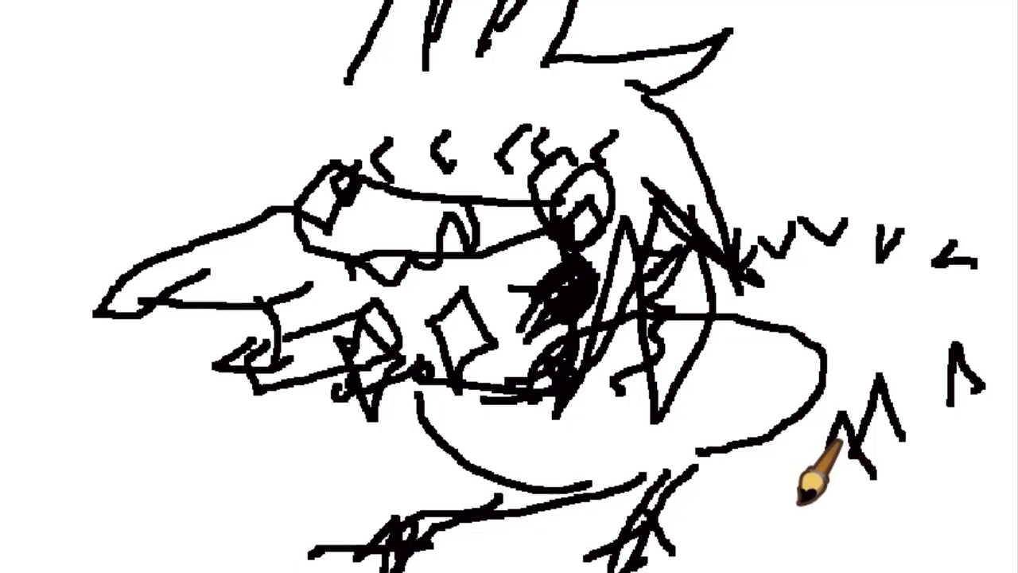
{"action": "mouse_move", "coordinate": [811, 477]}
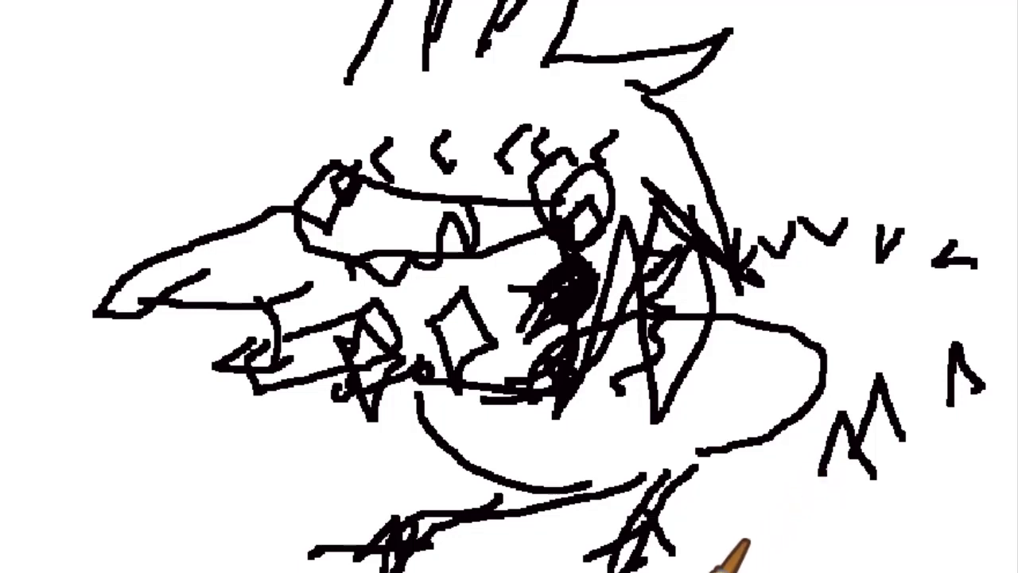
{"action": "mouse_move", "coordinate": [732, 549]}
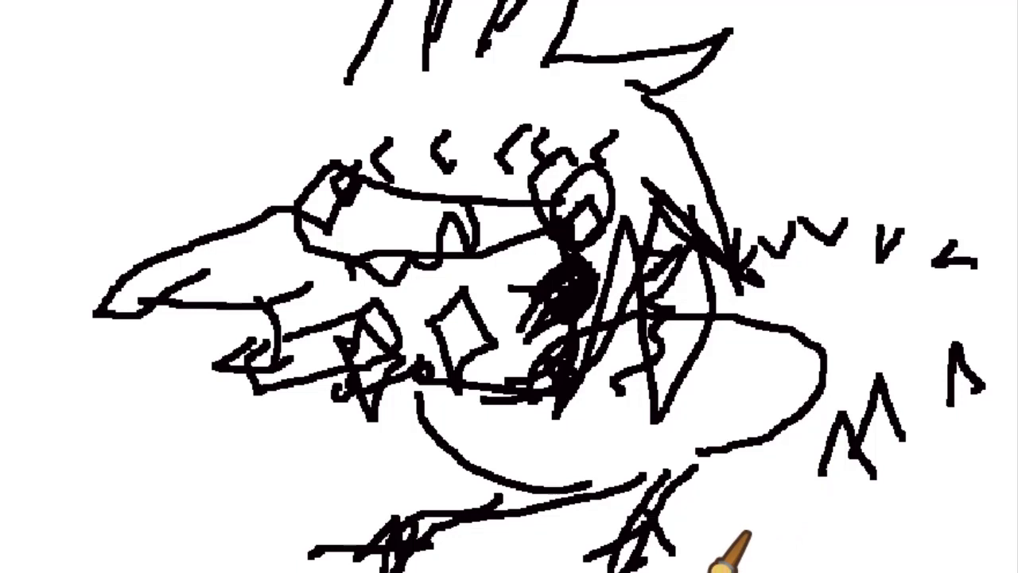